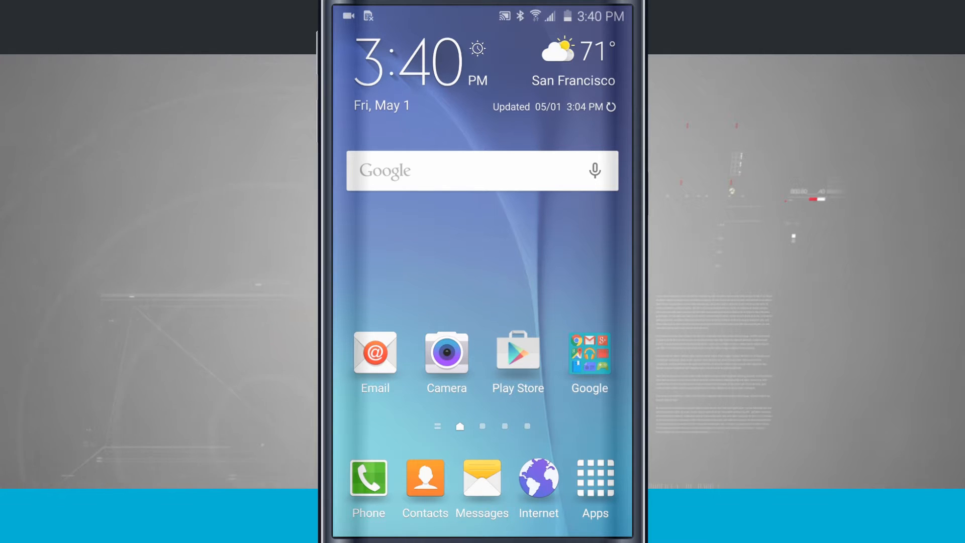
# Open Settings from the notification shade and go to Backup and reset under Personal.
pyautogui.moveTo(480, 15); pyautogui.dragTo(480, 246)
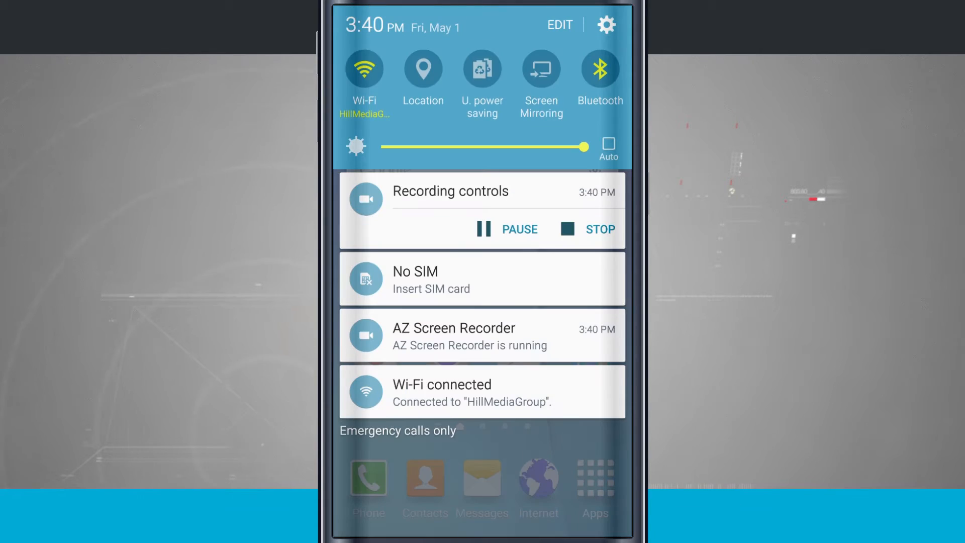
pyautogui.click(607, 25)
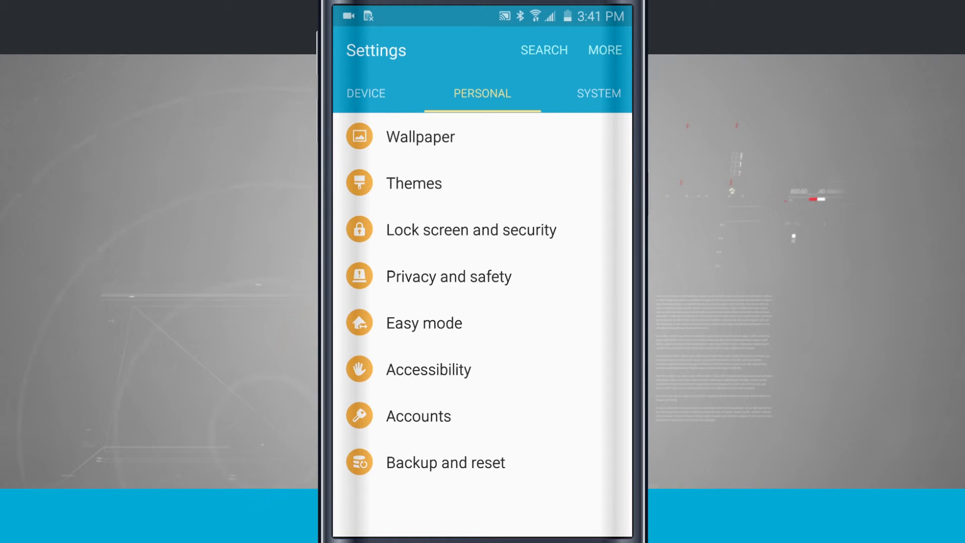
pyautogui.click(445, 462)
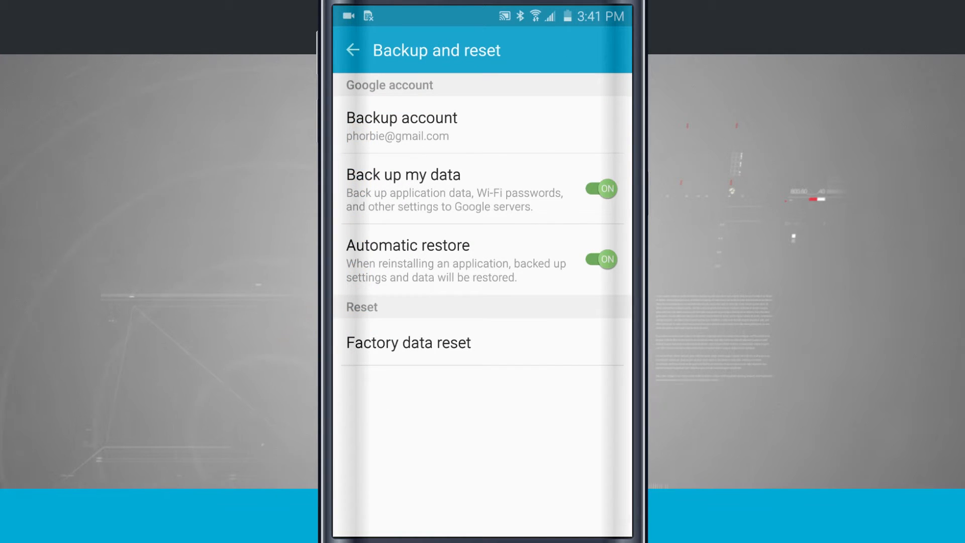